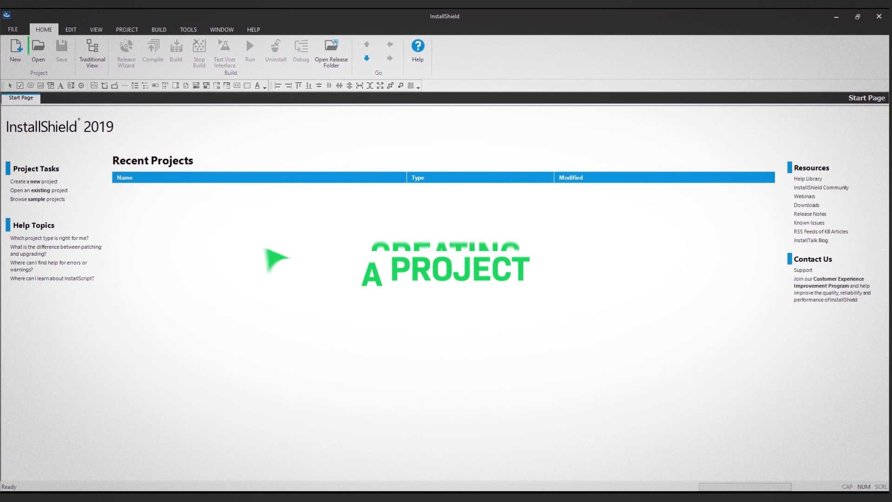
Start a new Basic MSI project named 'InstallShield' and confirm it
{"action": "left_click", "coordinate": [15, 50]}
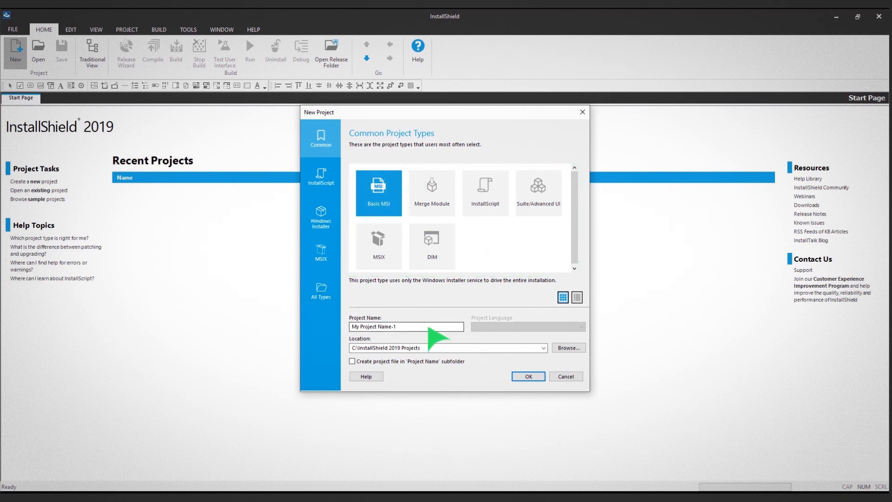
{"action": "type", "text": "InstallShi"}
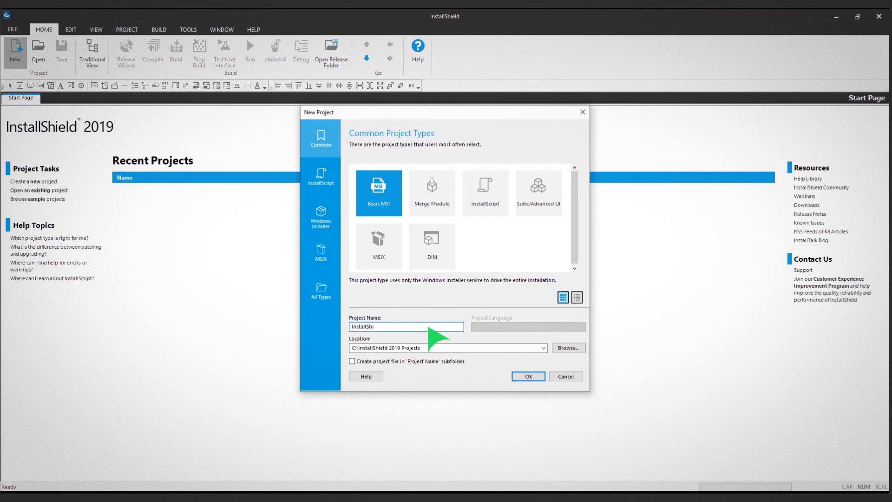
{"action": "left_click", "coordinate": [526, 375]}
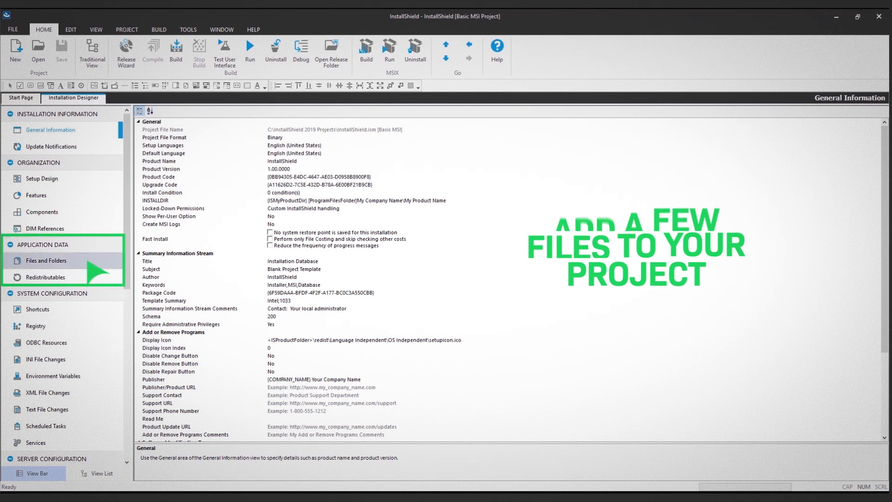
Open Files and Folders to place the Notepad++ files under INSTALLDIR
{"action": "left_click", "coordinate": [46, 260]}
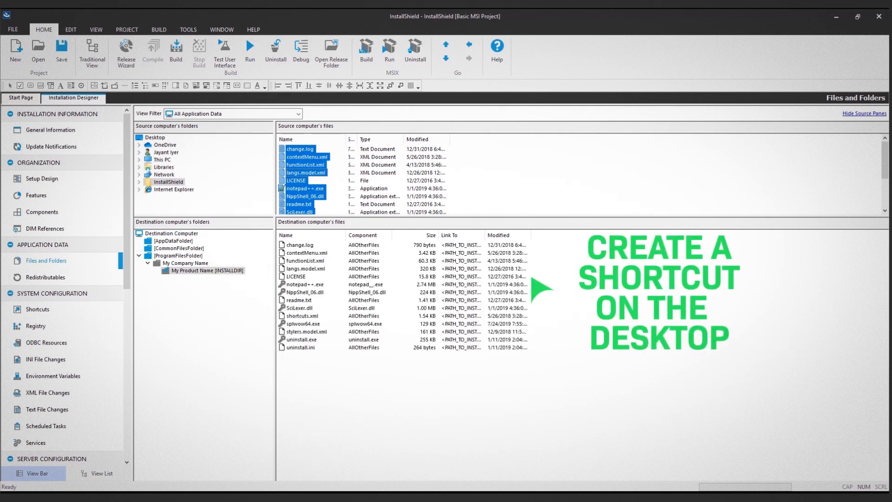
Add a new Desktop shortcut in Shortcuts that targets notepad++.exe
{"action": "left_click", "coordinate": [38, 309]}
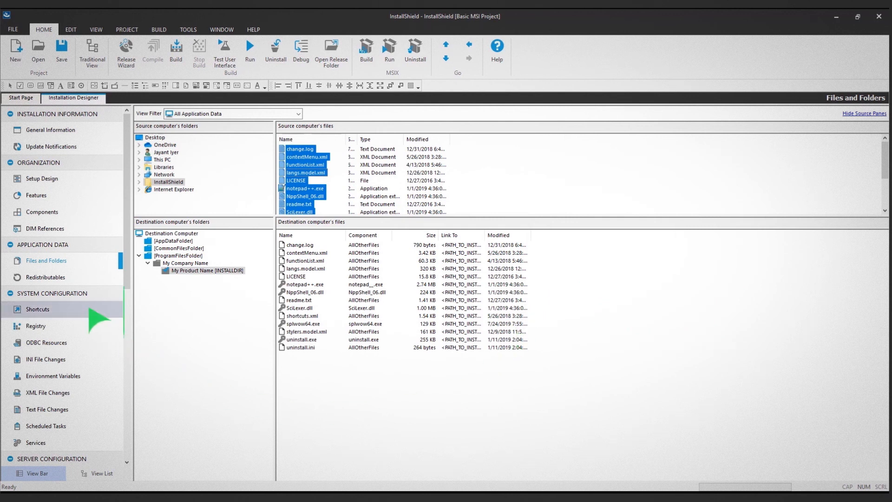
{"action": "left_click", "coordinate": [38, 309]}
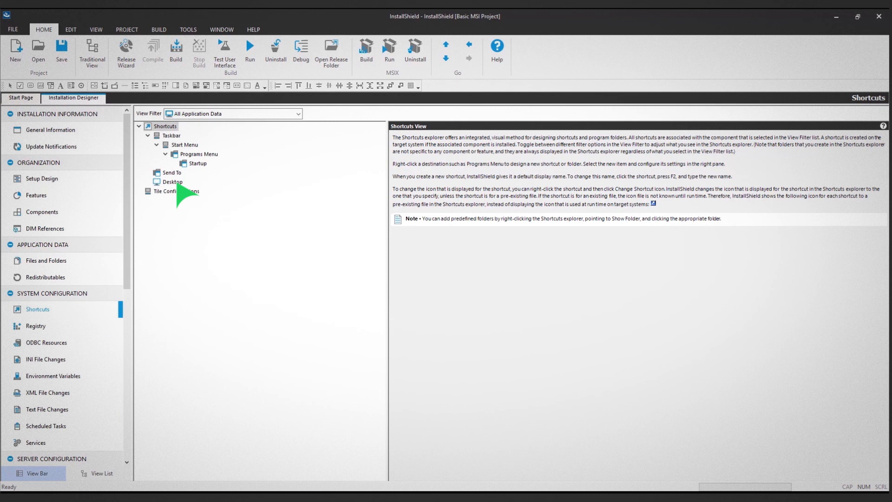
{"action": "right_click", "coordinate": [172, 181]}
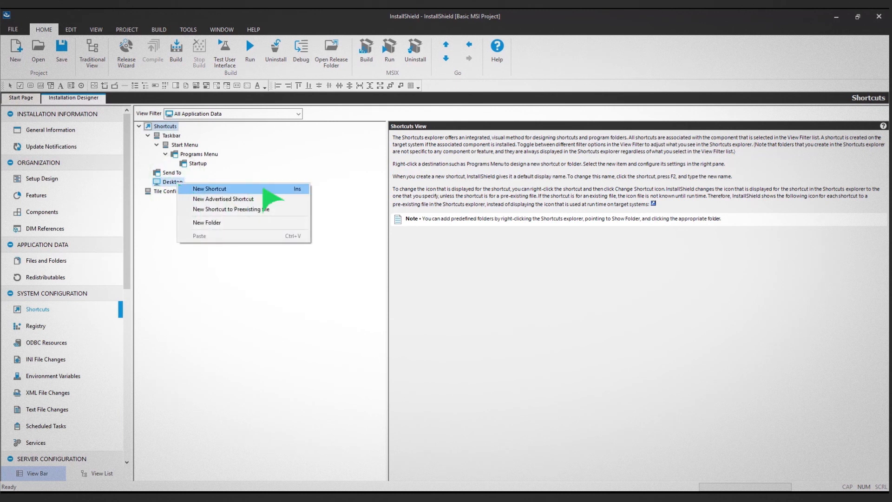
{"action": "left_click", "coordinate": [209, 189]}
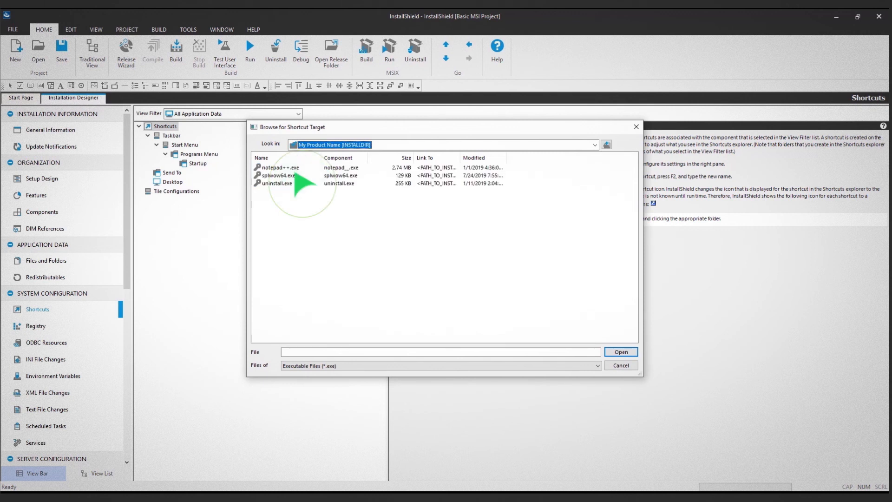
{"action": "left_click", "coordinate": [620, 364]}
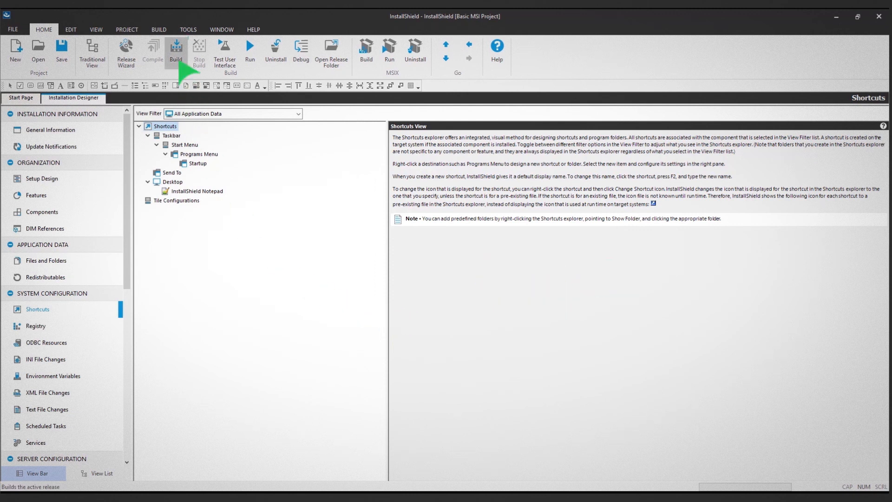
{"action": "mouse_move", "coordinate": [175, 48]}
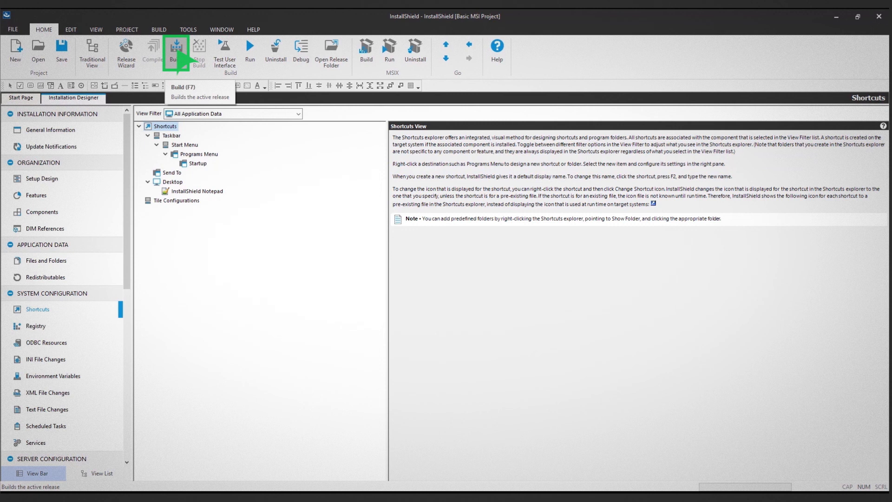
Build and run the installer, finish setup, then launch Notepad++ from the desktop shortcut
{"action": "left_click", "coordinate": [177, 49]}
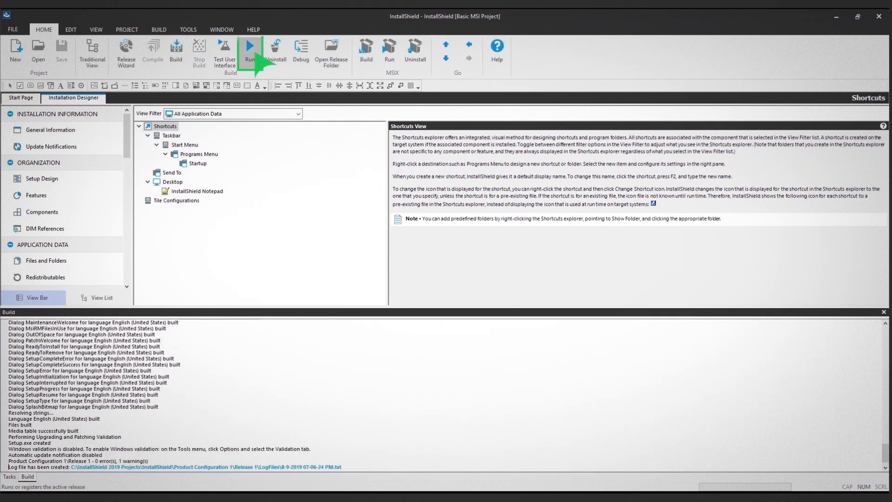
{"action": "left_click", "coordinate": [249, 45]}
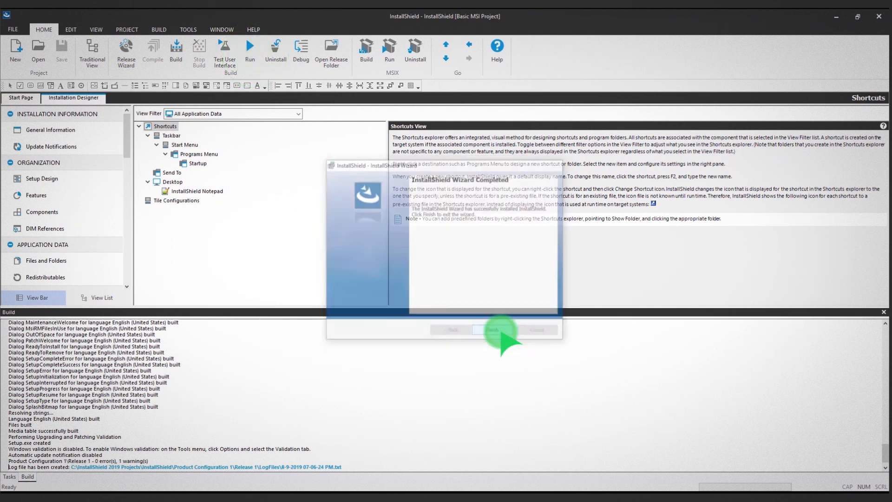
{"action": "left_click", "coordinate": [490, 330]}
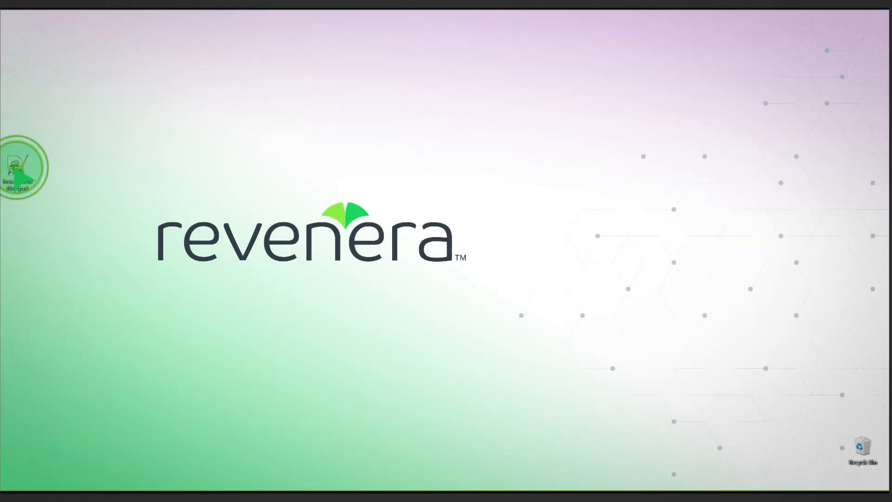
{"action": "double_click", "coordinate": [17, 168]}
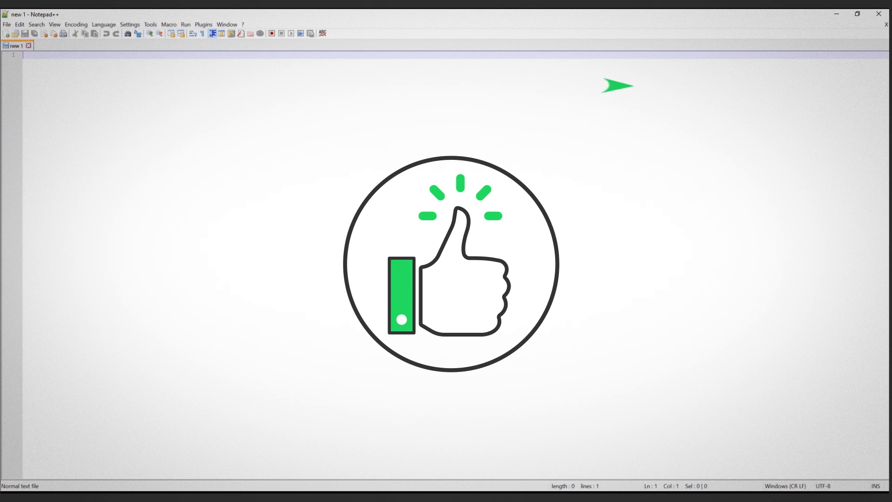